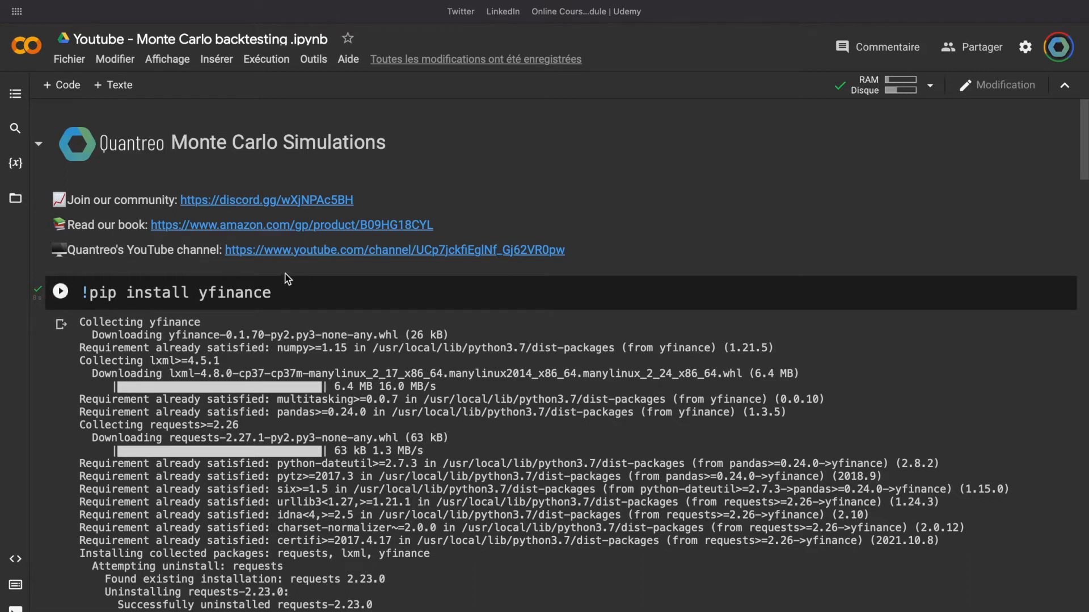
mouse_move(249, 284)
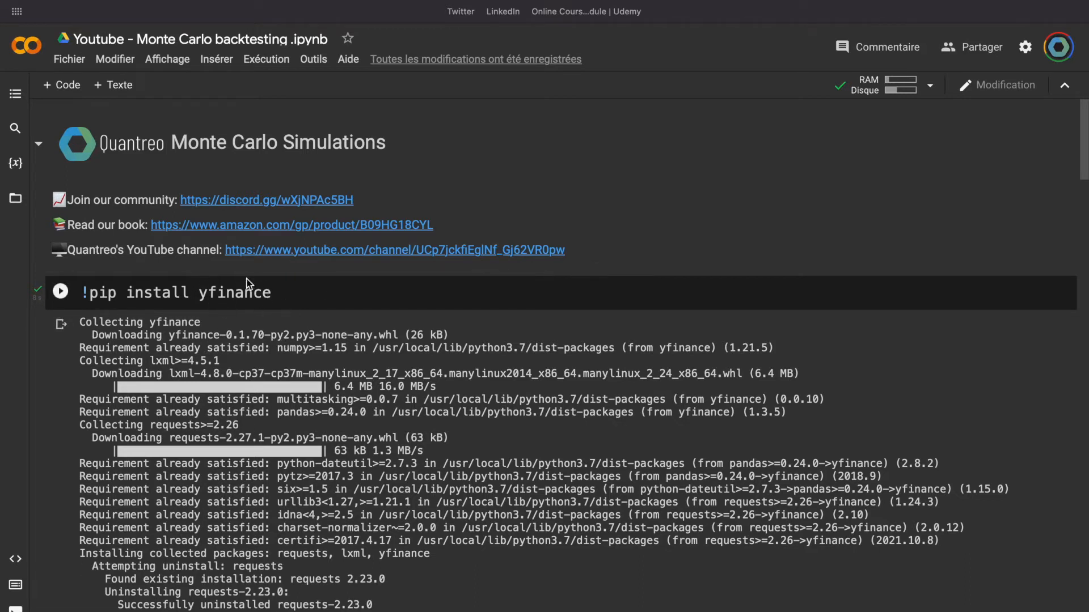
mouse_move(231, 312)
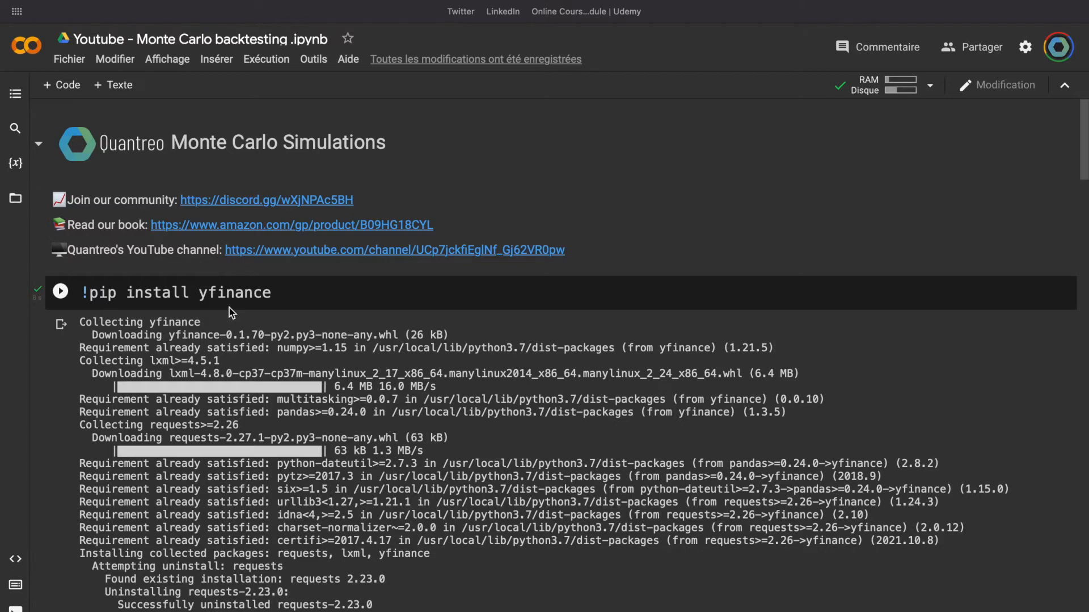
scroll("down", 3)
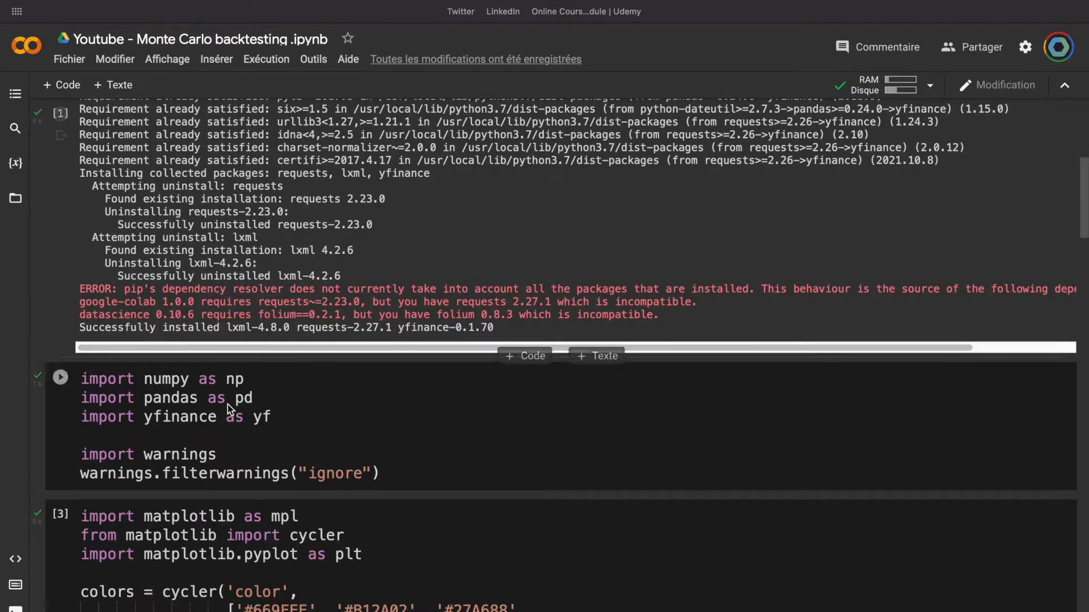
scroll("down", 3)
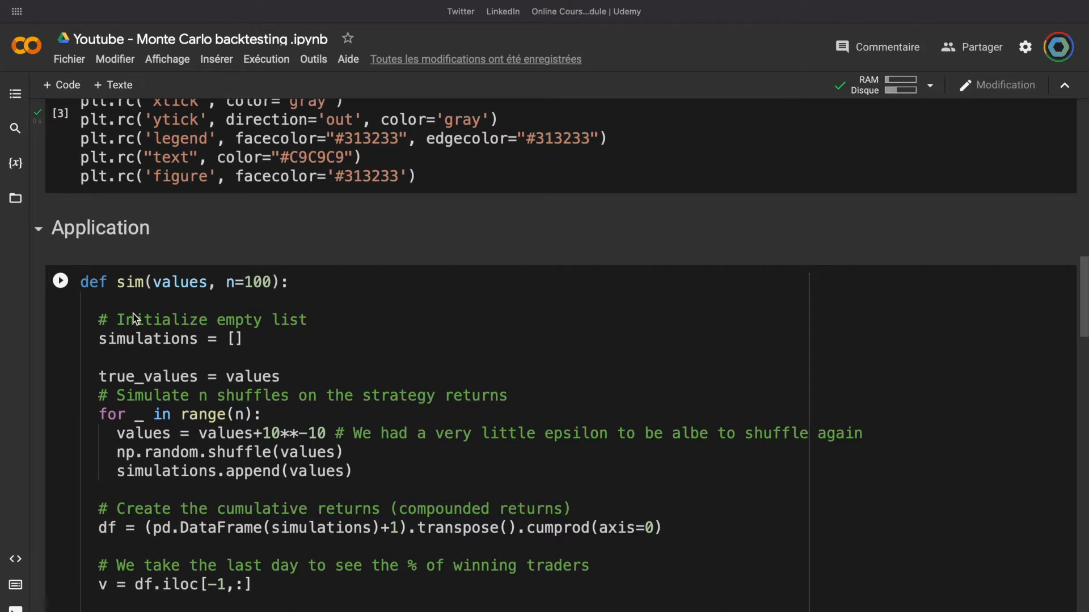
mouse_move(257, 442)
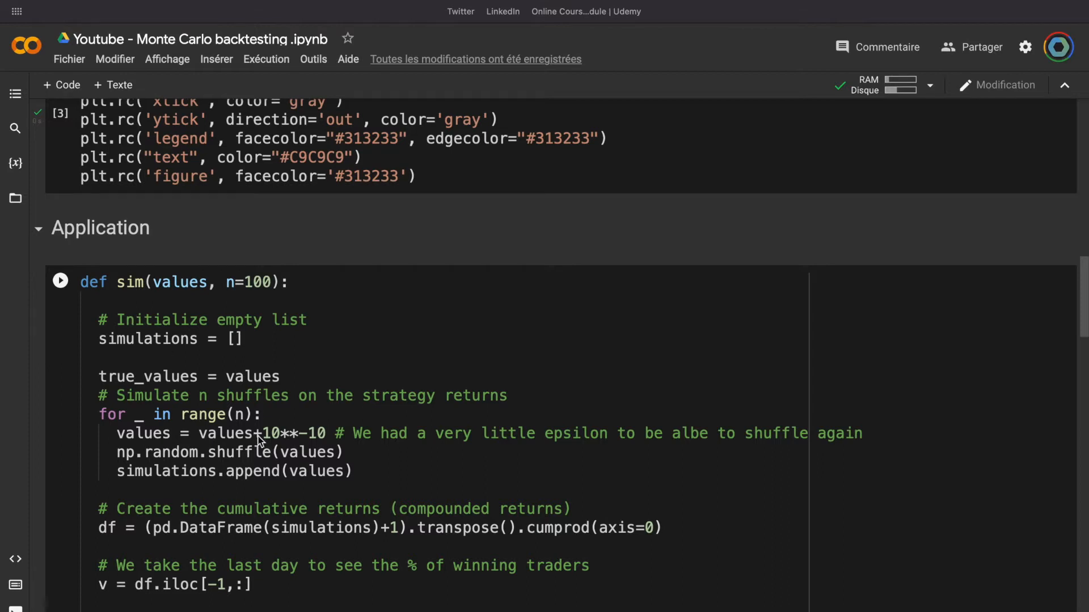
scroll("down", 3)
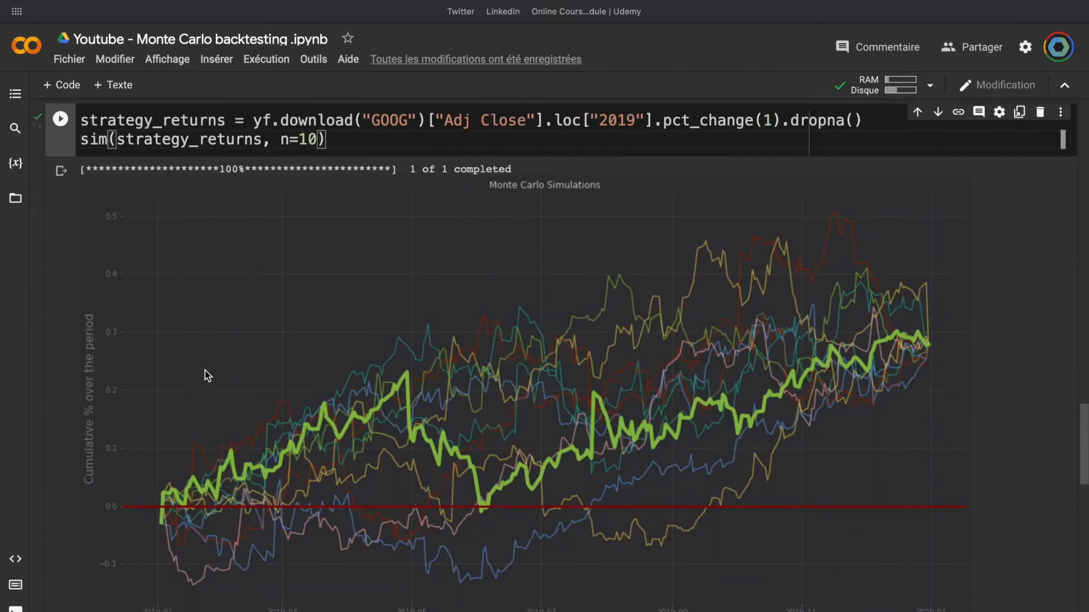
mouse_move(318, 465)
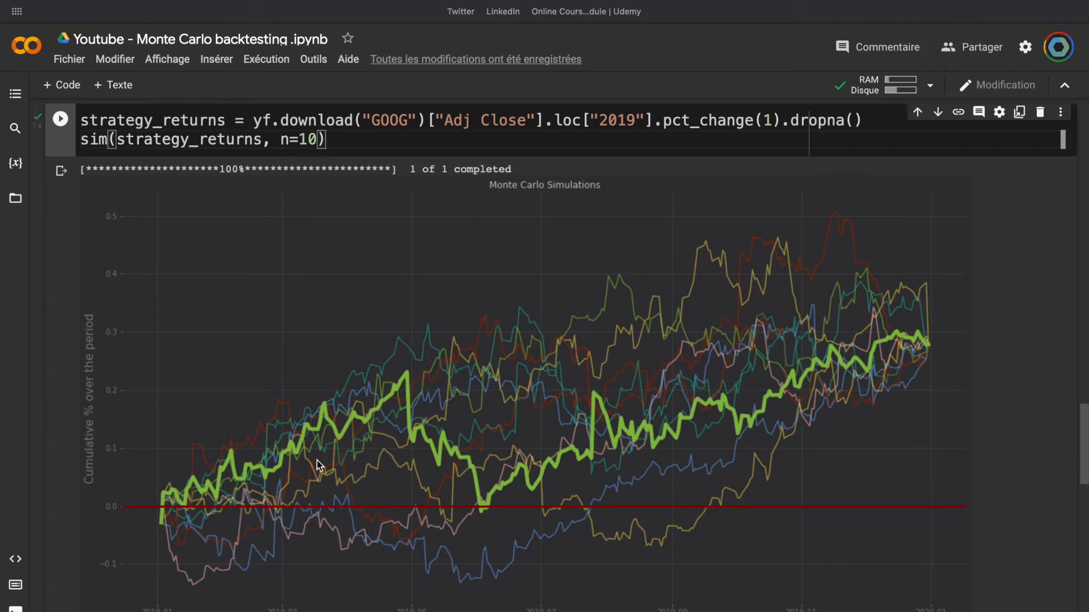
mouse_move(305, 464)
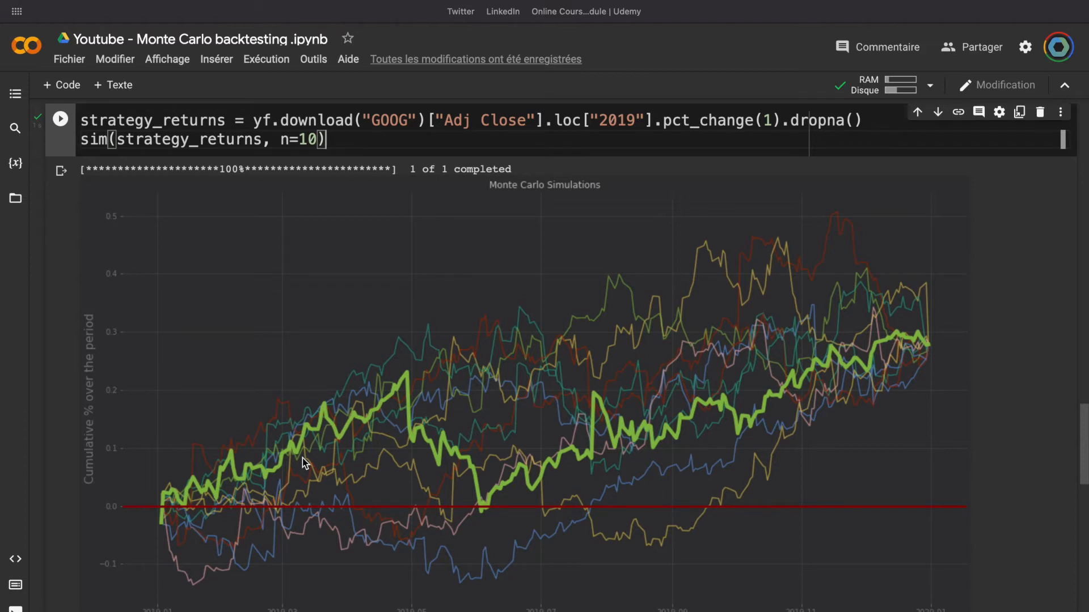
mouse_move(620, 524)
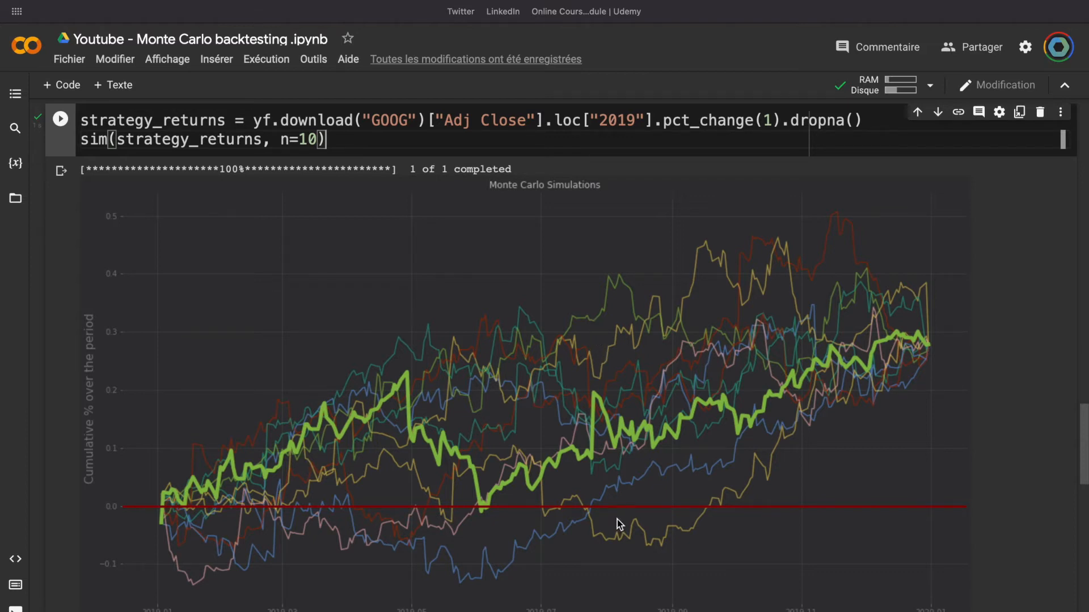
mouse_move(609, 287)
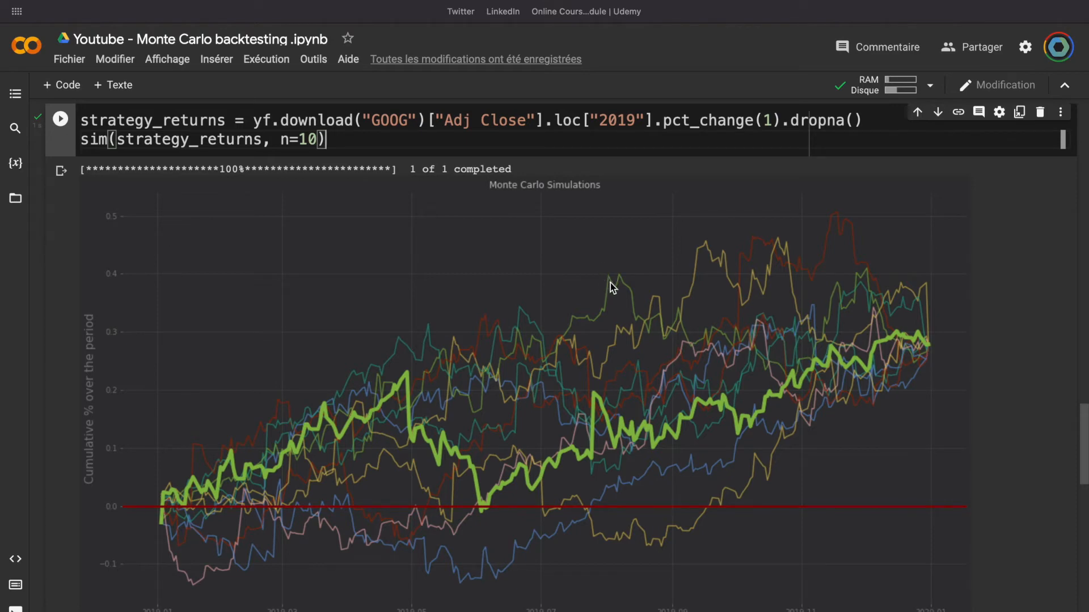
mouse_move(614, 522)
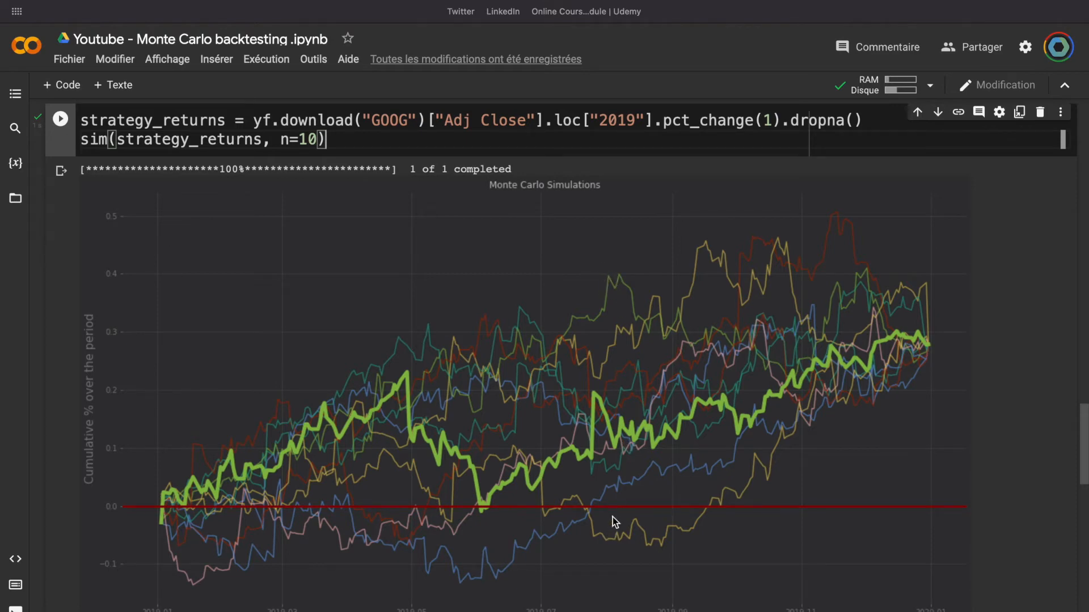
mouse_move(327, 467)
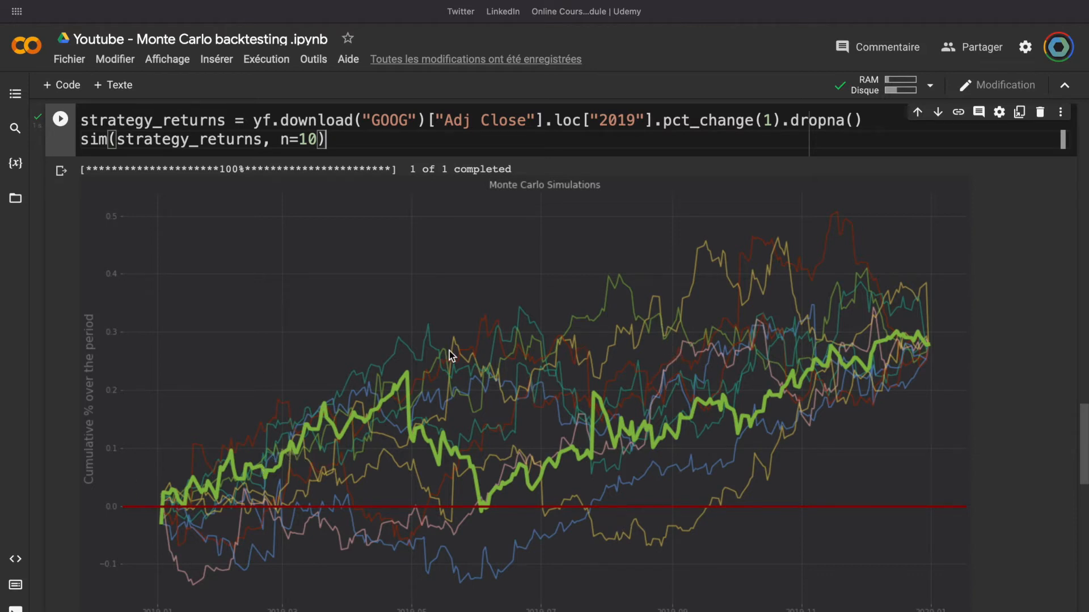
mouse_move(238, 474)
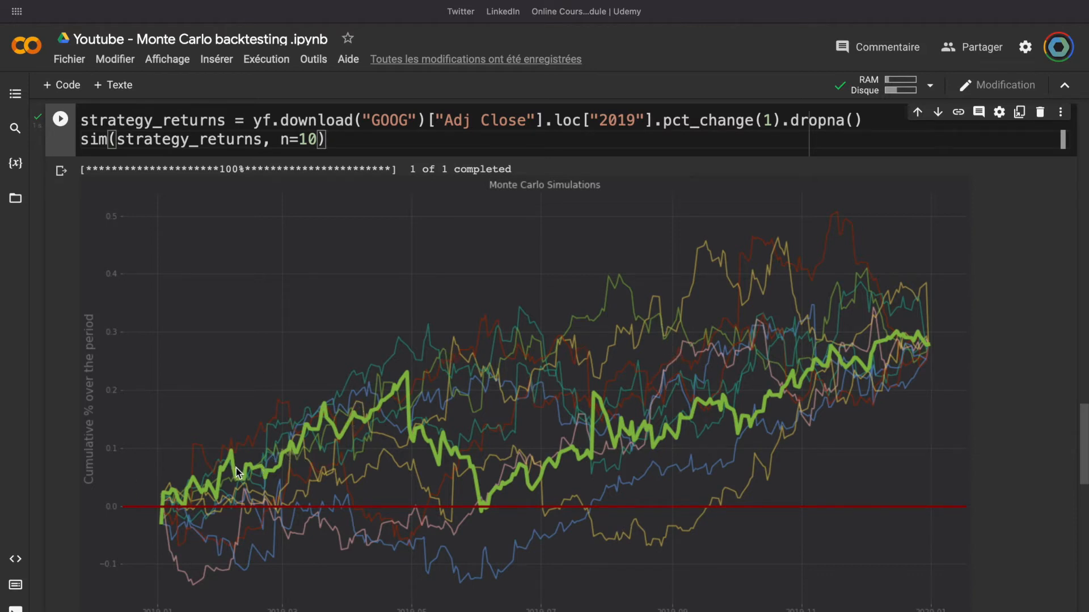
mouse_move(235, 477)
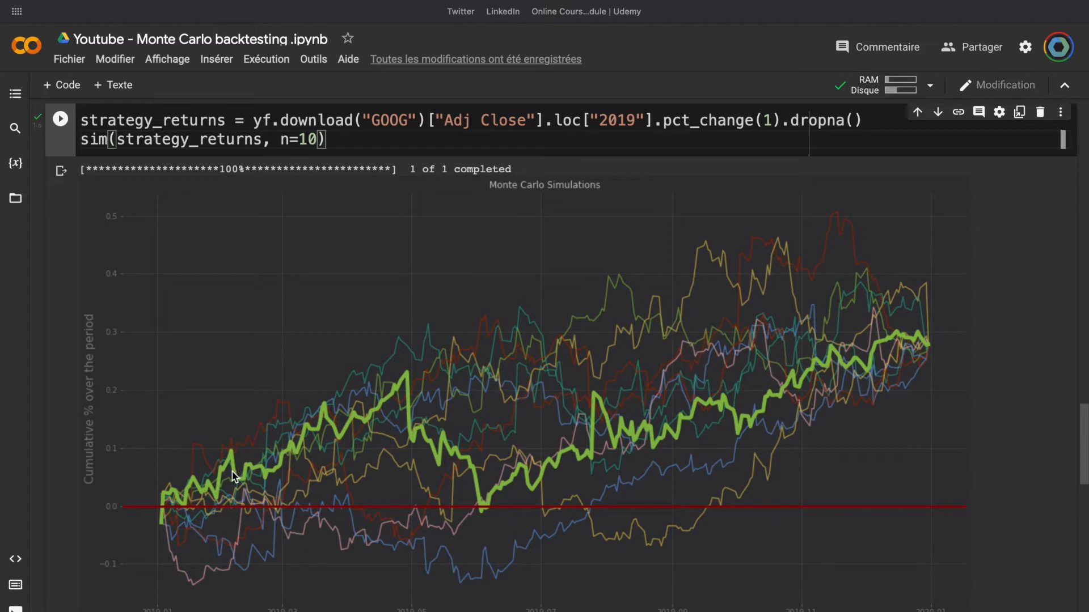
mouse_move(382, 409)
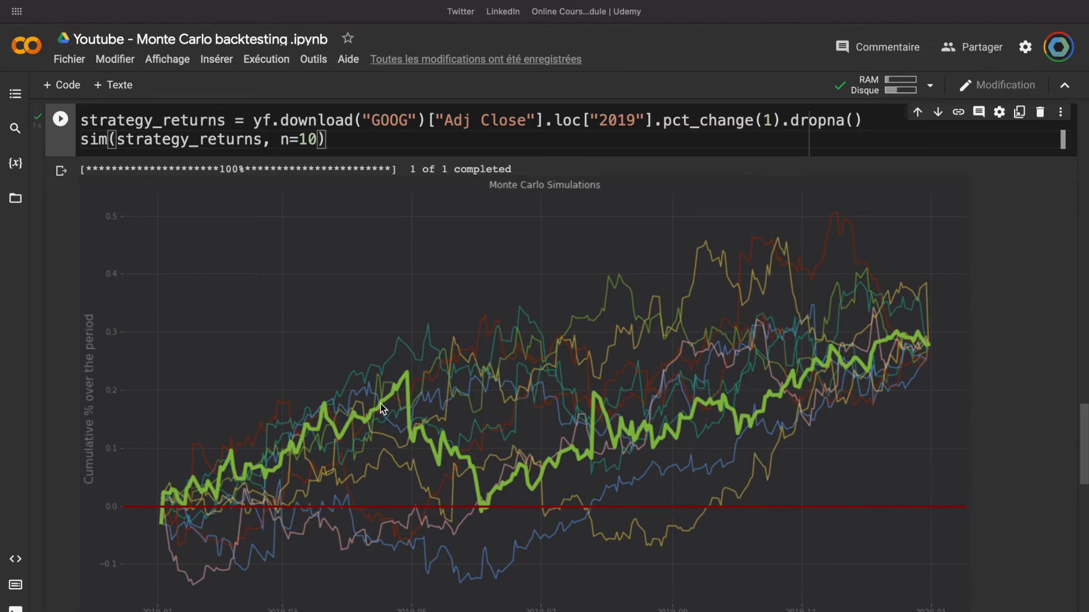
mouse_move(395, 395)
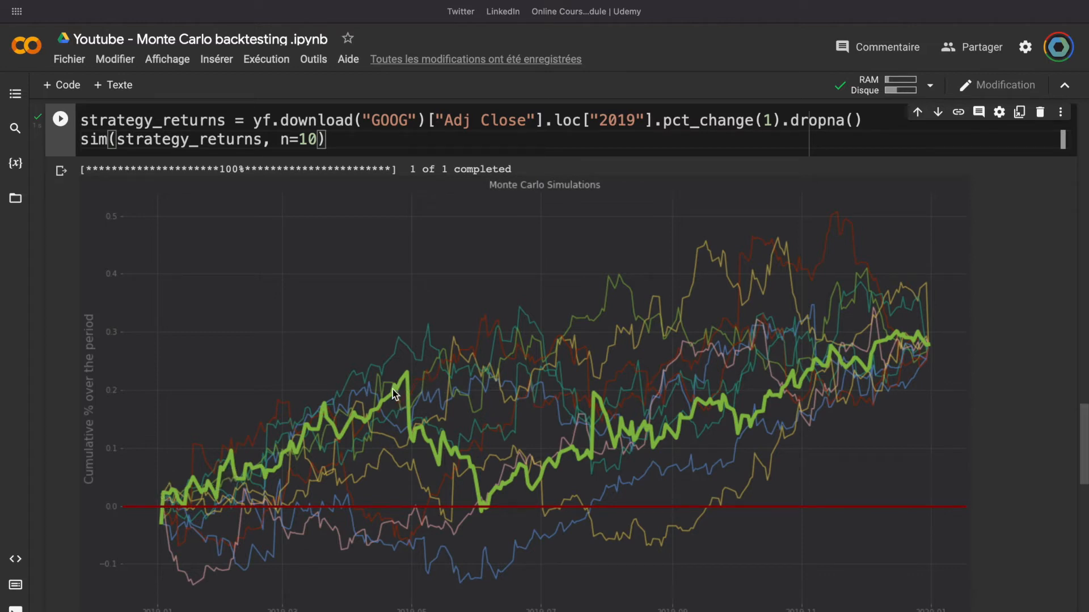
mouse_move(488, 505)
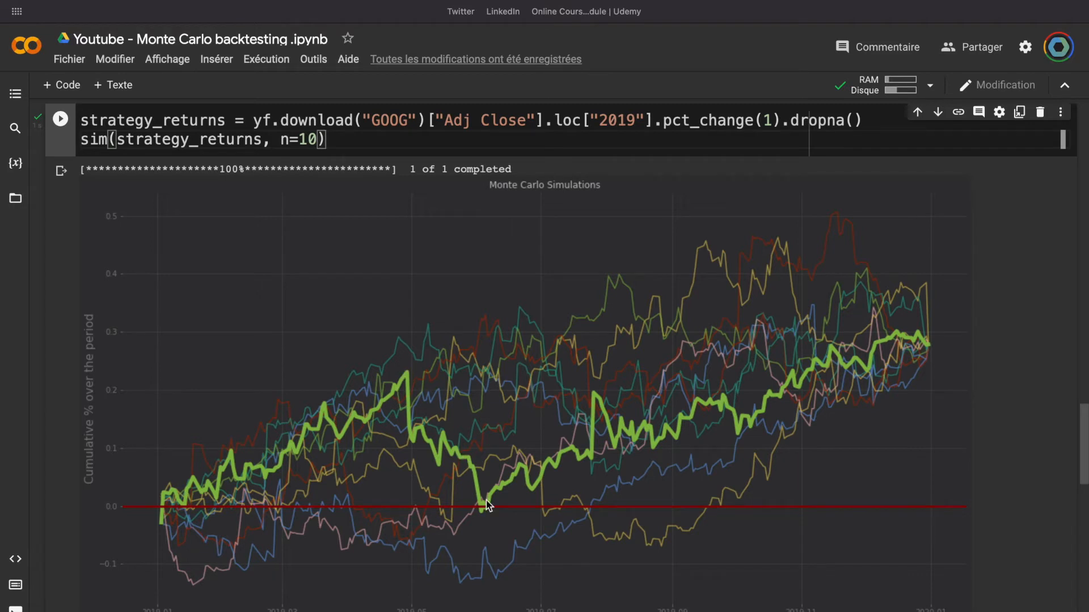
mouse_move(789, 406)
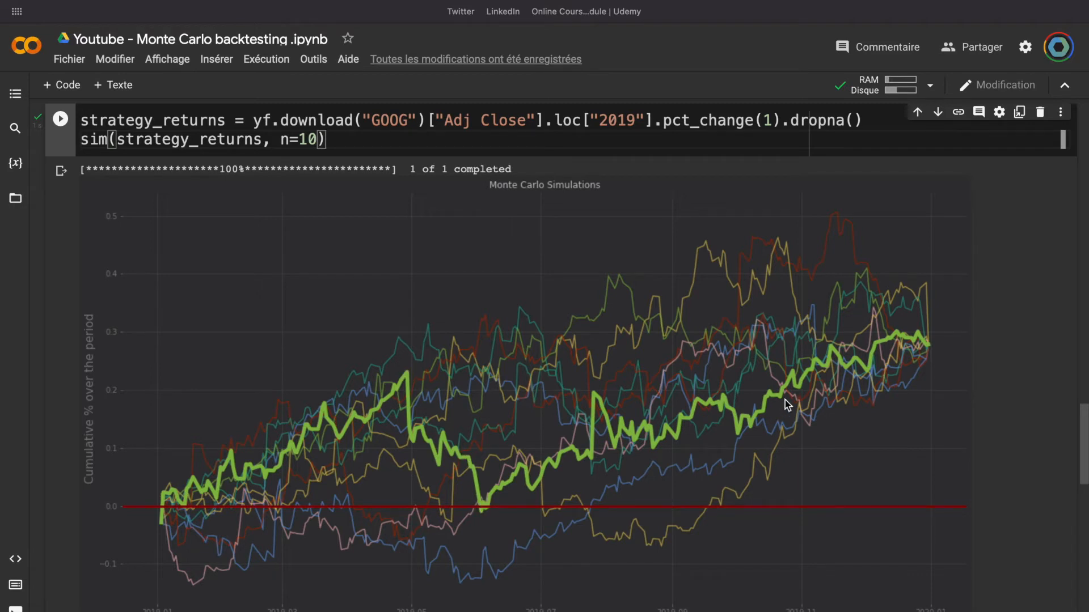
mouse_move(830, 362)
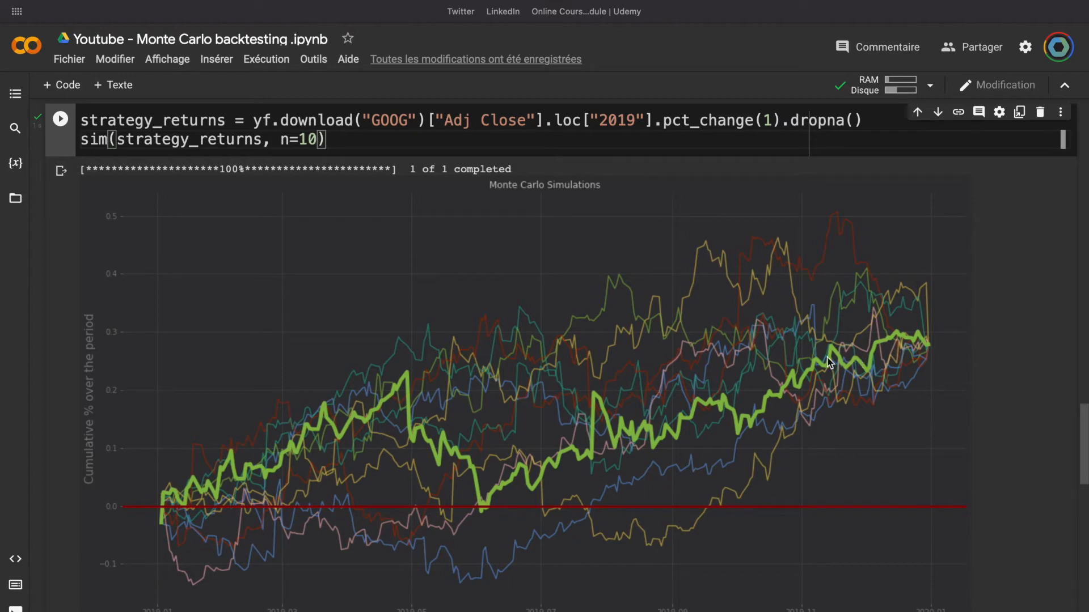
mouse_move(756, 368)
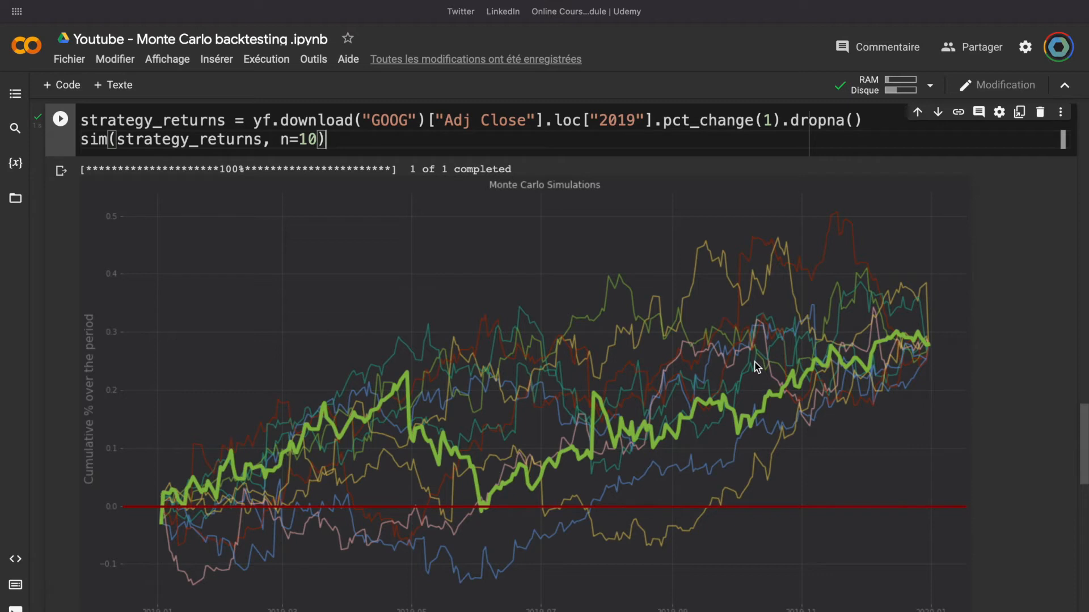
mouse_move(621, 352)
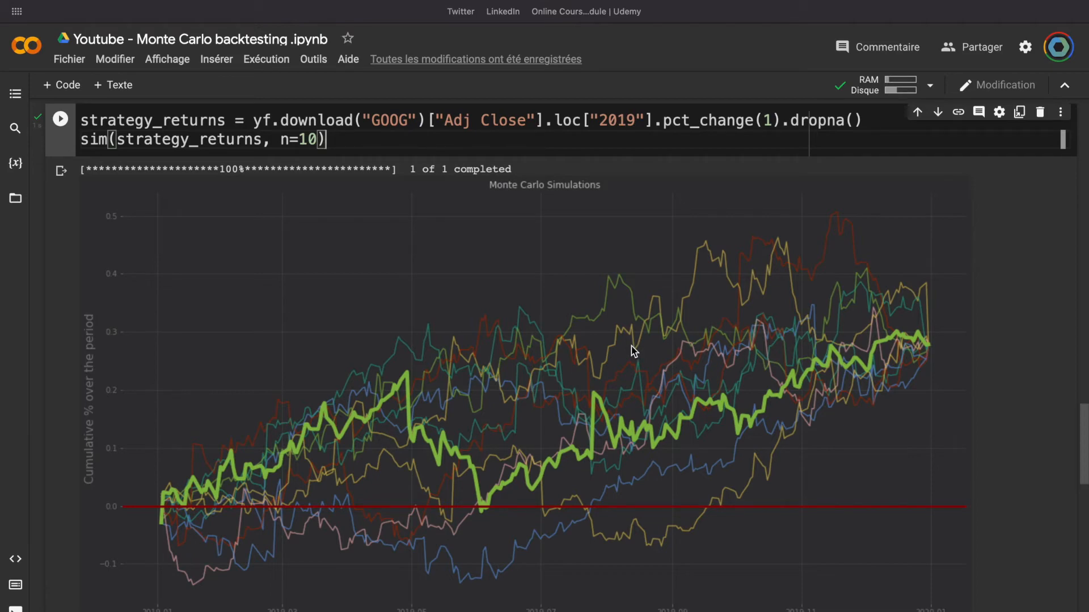
mouse_move(302, 511)
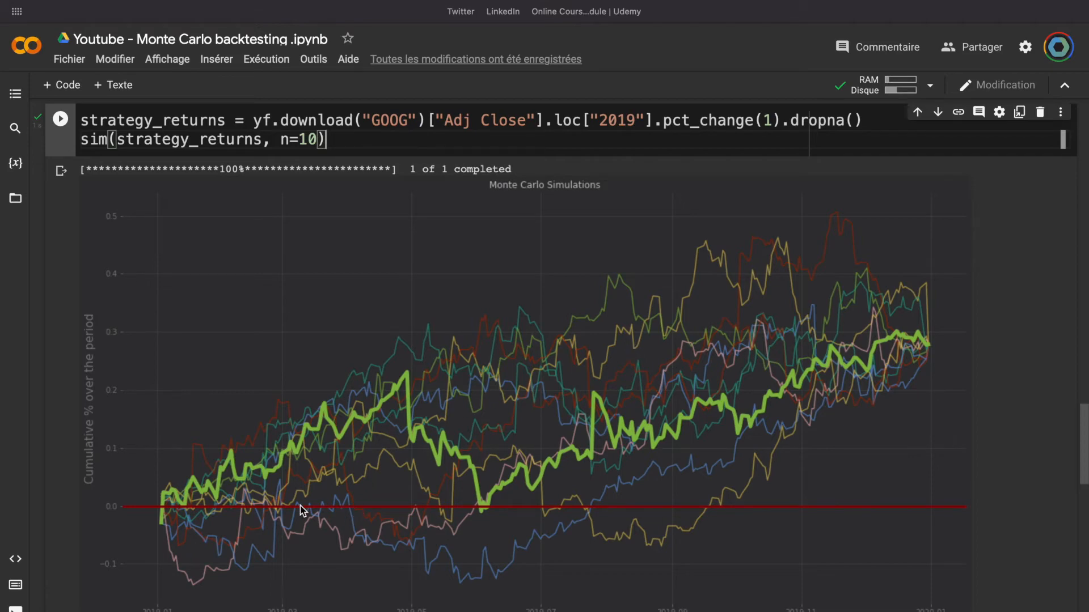
mouse_move(165, 519)
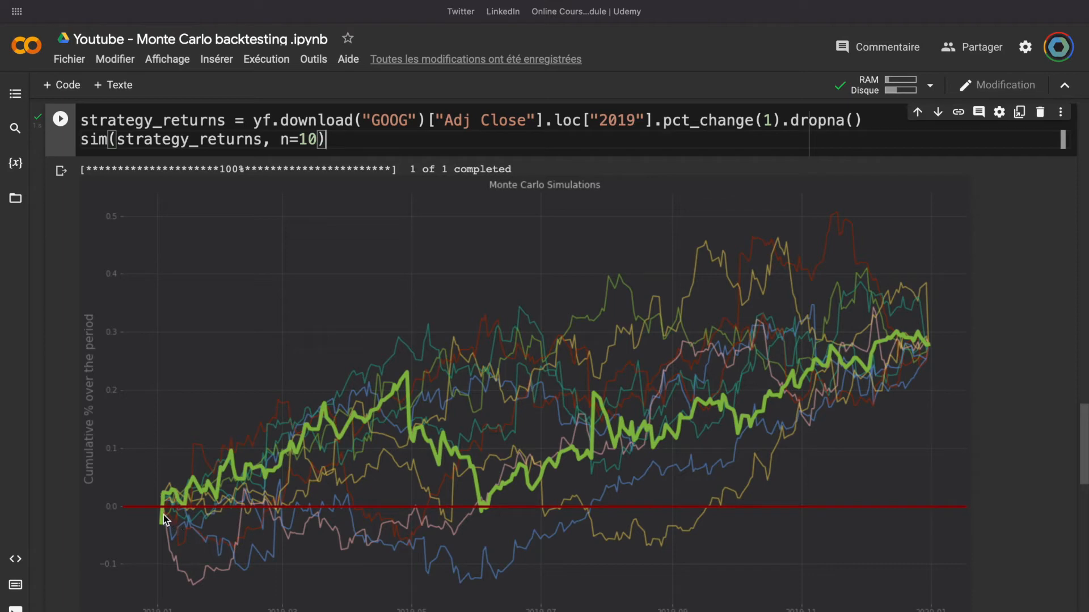
mouse_move(164, 516)
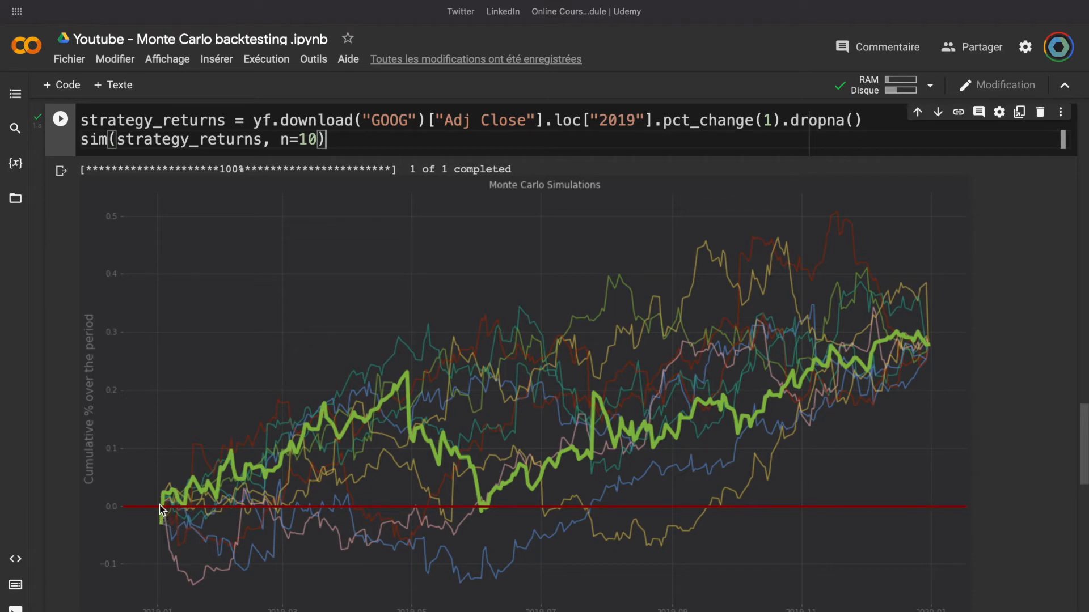
mouse_move(805, 516)
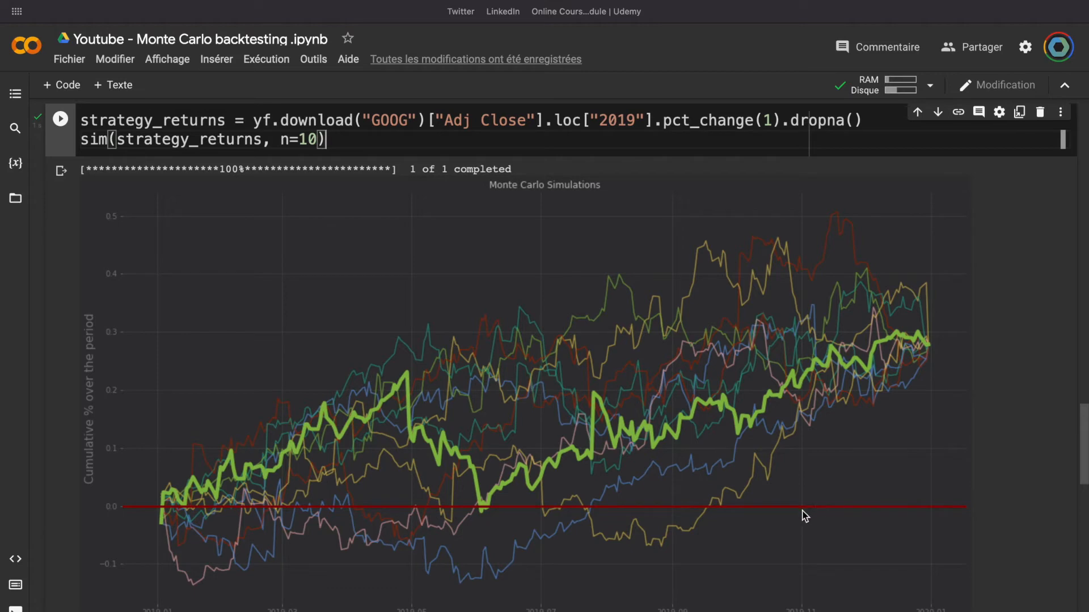
mouse_move(194, 586)
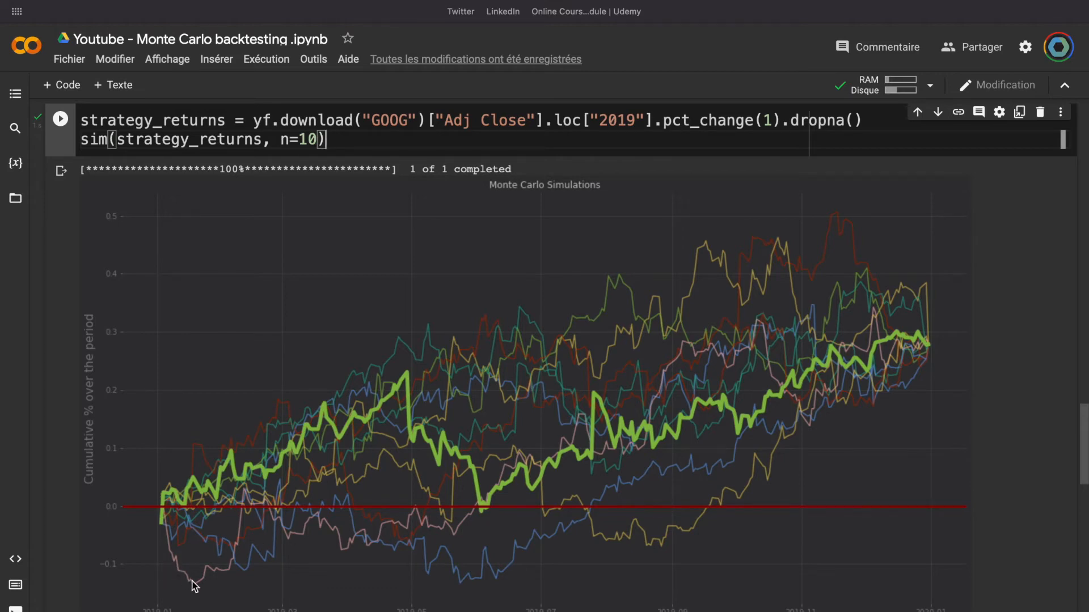
mouse_move(210, 581)
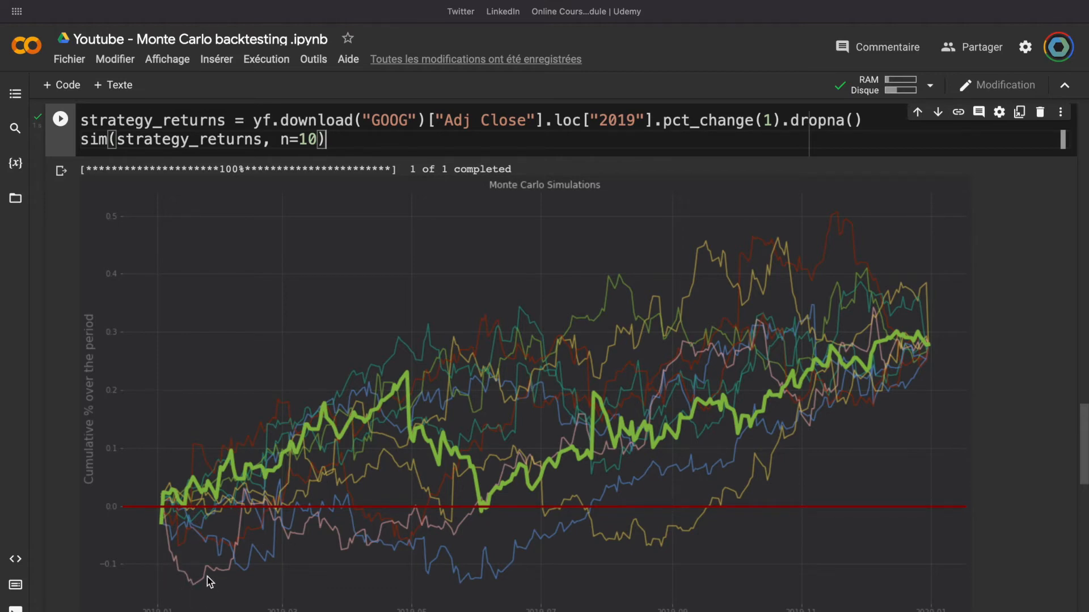
mouse_move(649, 284)
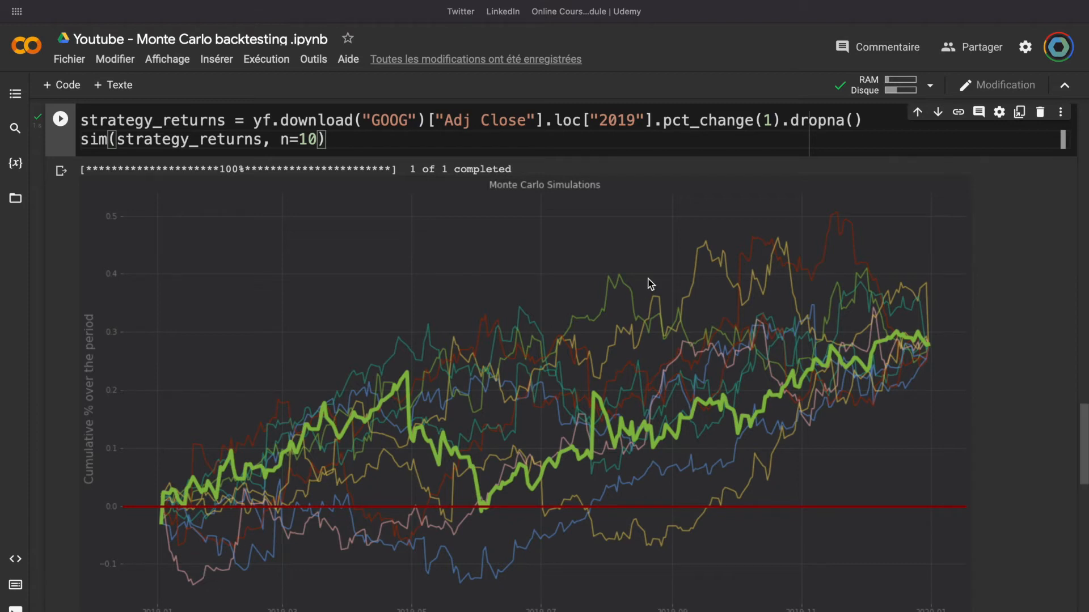
mouse_move(628, 286)
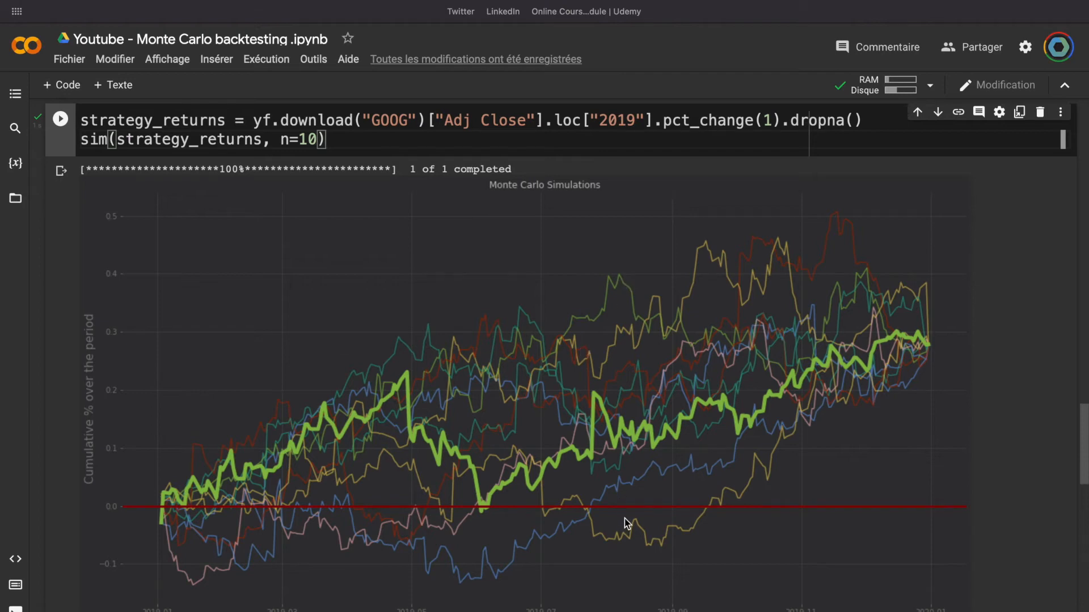
mouse_move(466, 364)
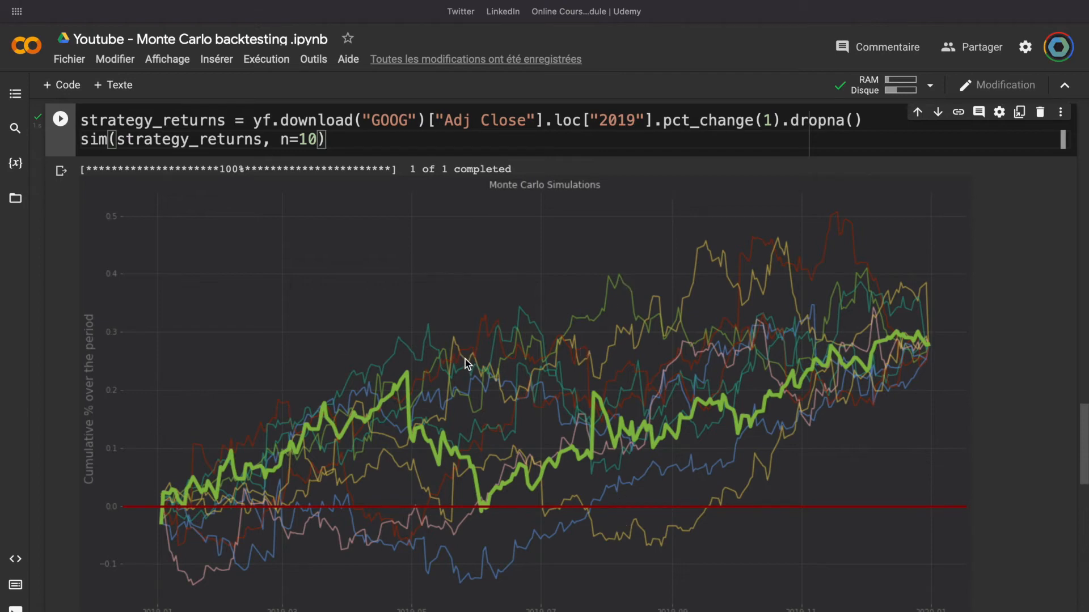
mouse_move(465, 356)
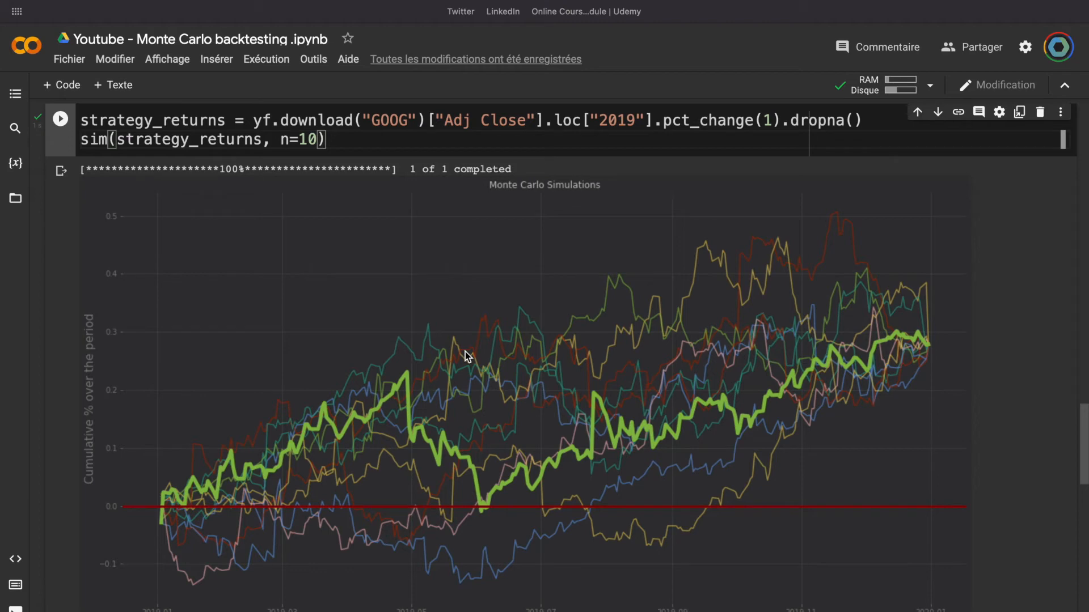
mouse_move(348, 469)
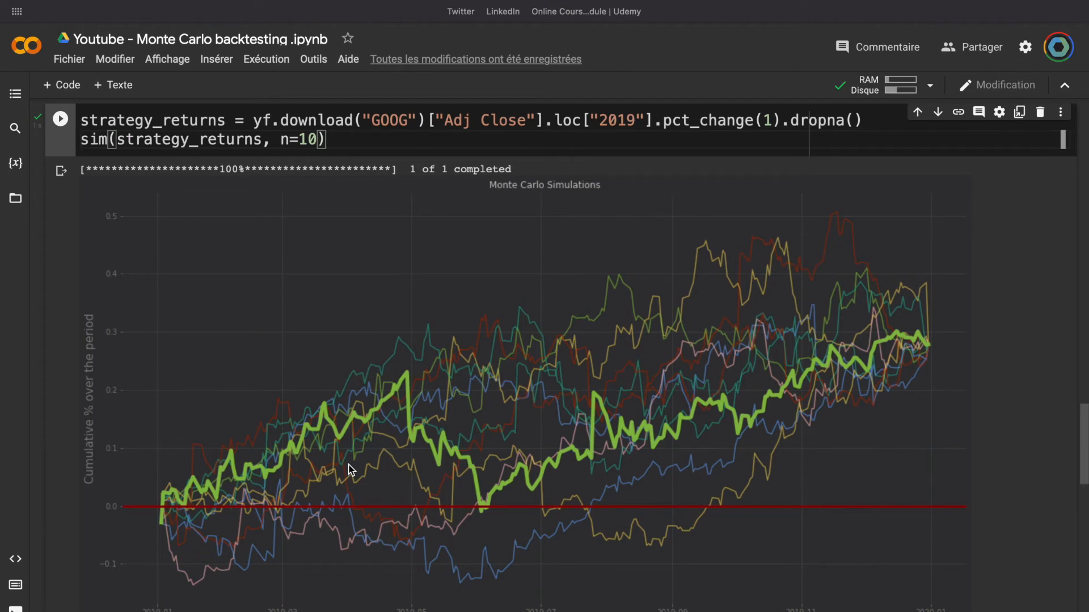
mouse_move(355, 469)
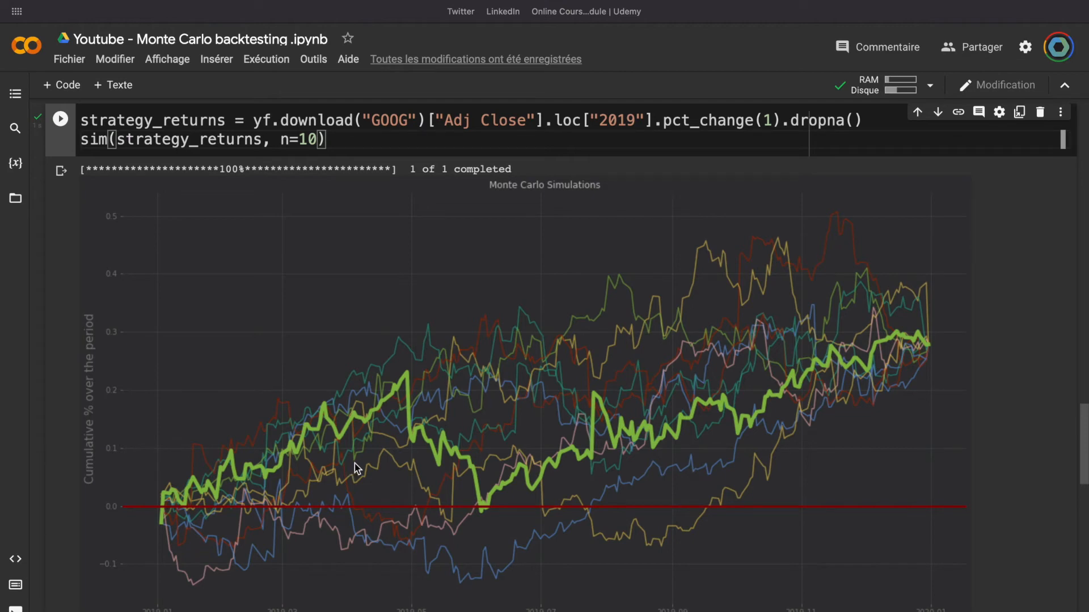
mouse_move(882, 294)
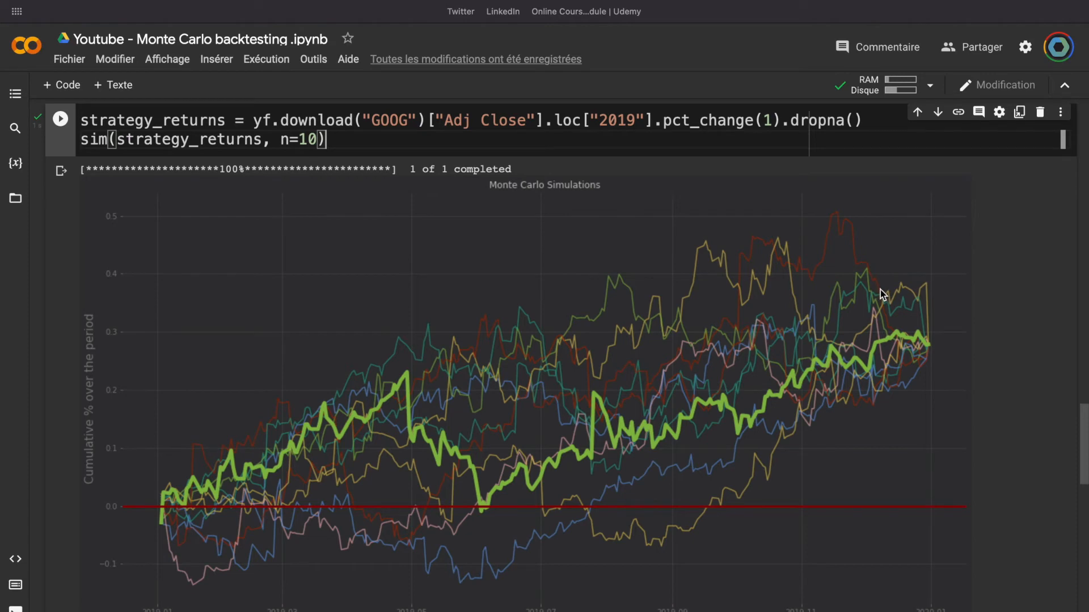
mouse_move(465, 412)
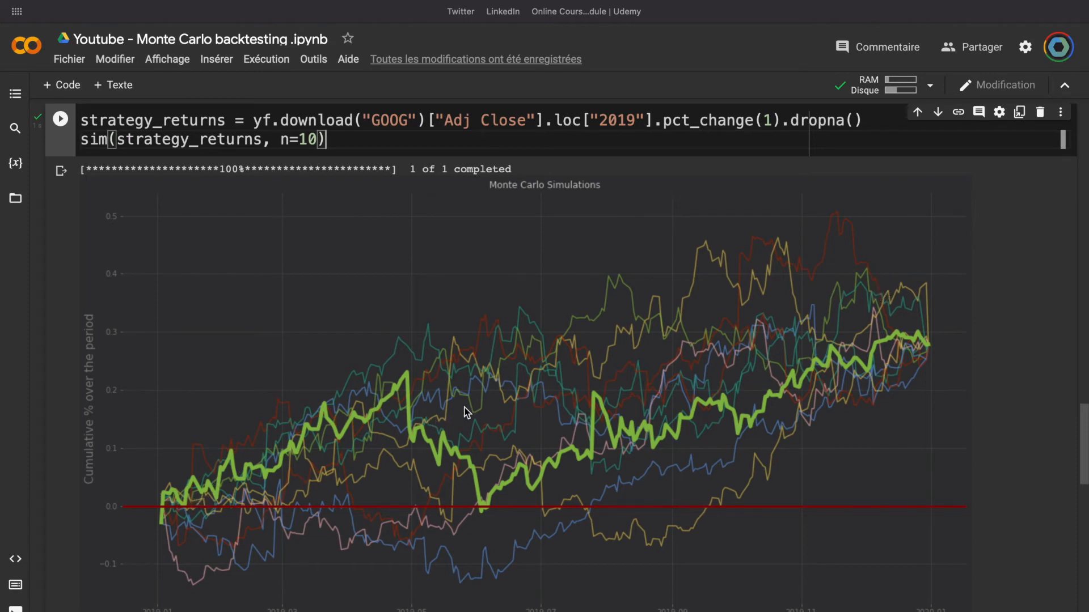
mouse_move(493, 404)
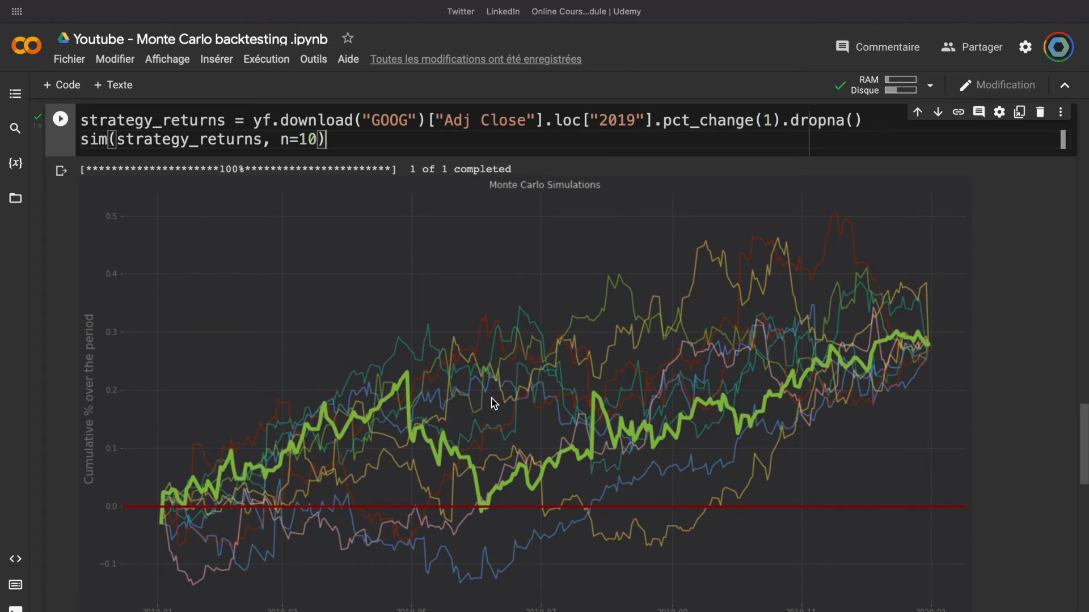